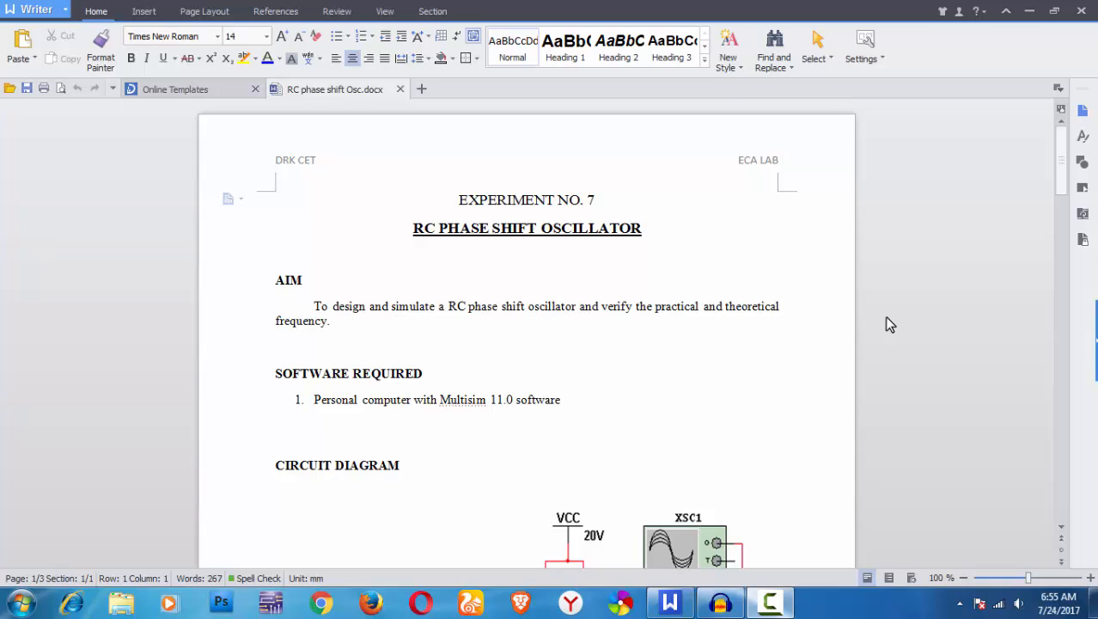
pyautogui.moveTo(1004, 264)
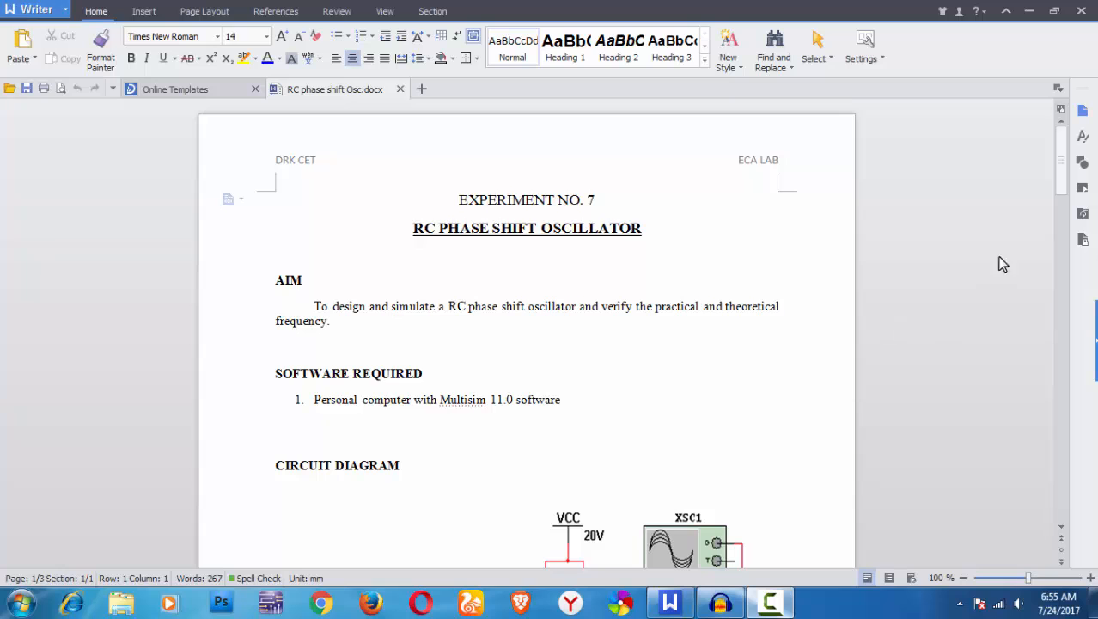
# Scroll the lab document down to its Circuit Diagram section
pyautogui.scroll(-3)
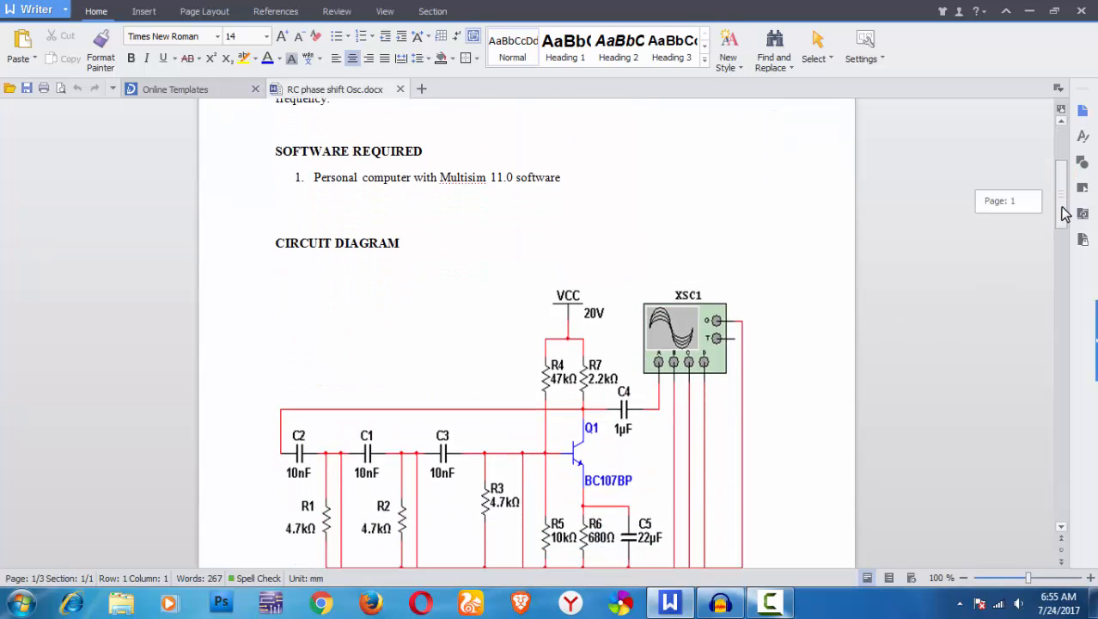
pyautogui.scroll(-3)
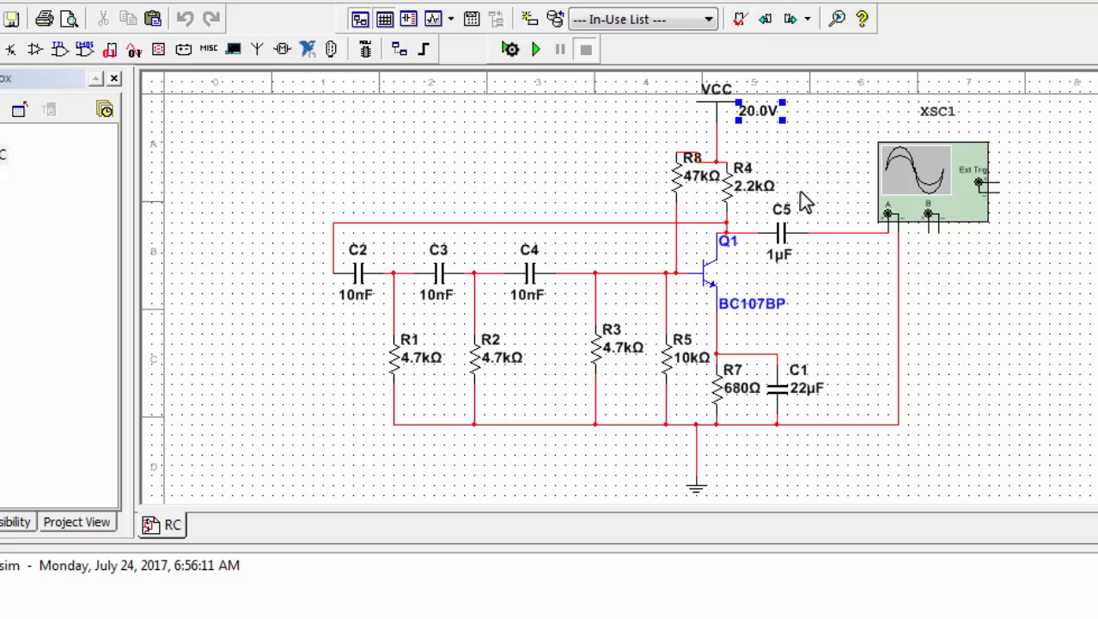
pyautogui.moveTo(416, 385)
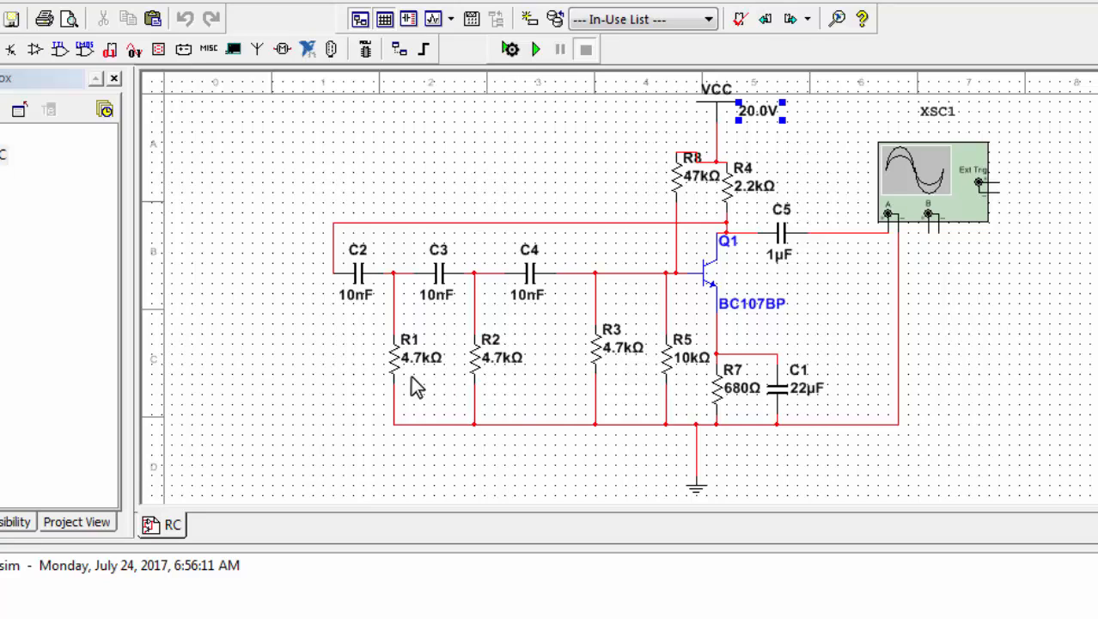
pyautogui.moveTo(636, 388)
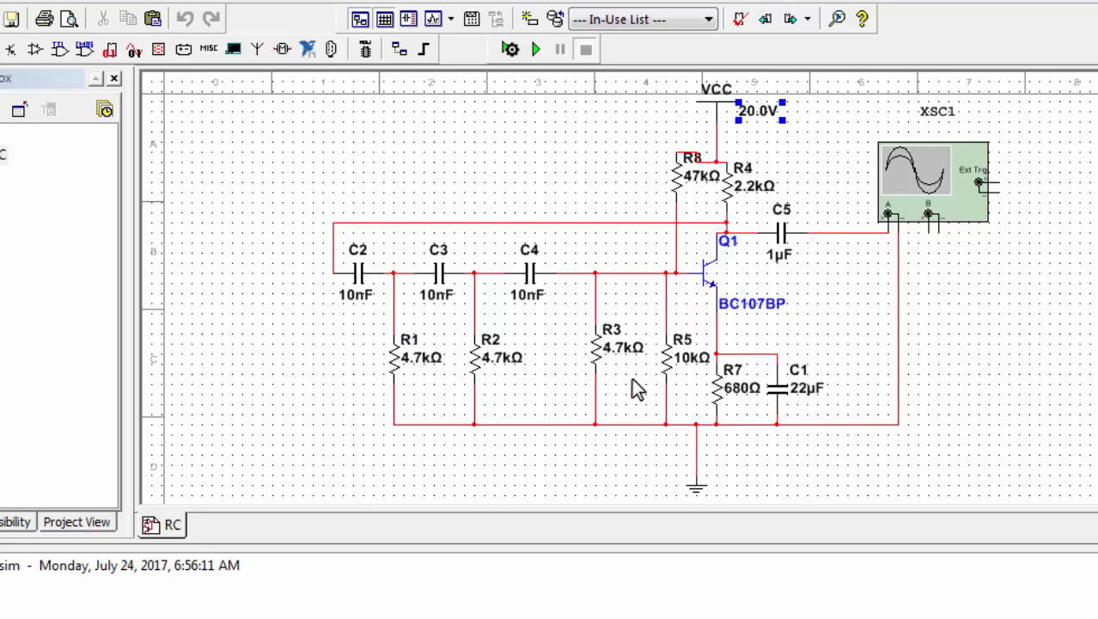
pyautogui.moveTo(550, 409)
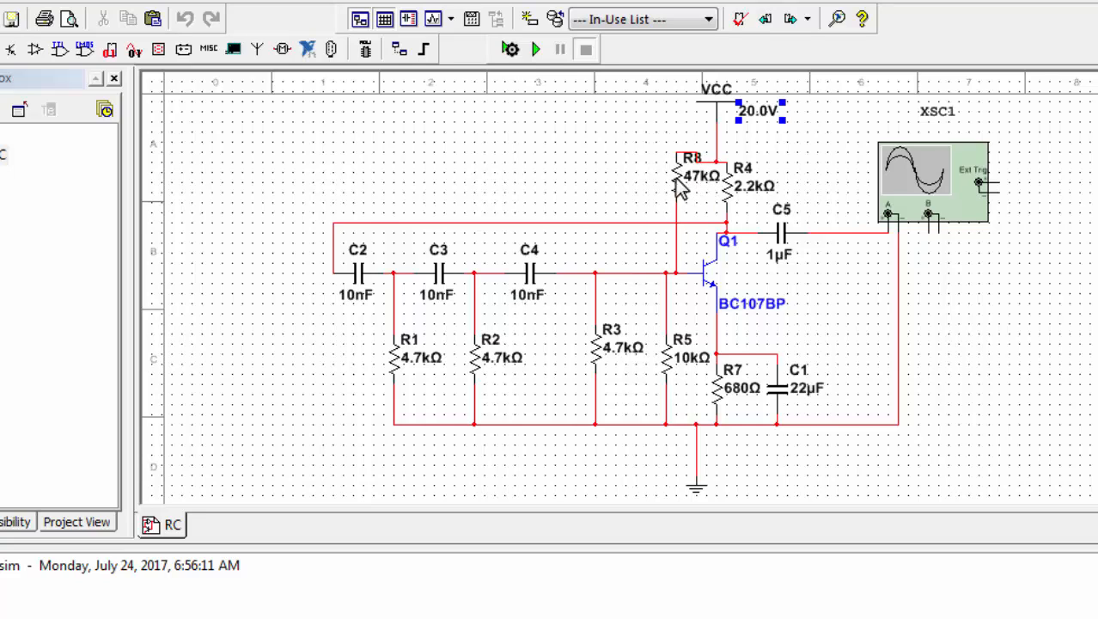
pyautogui.moveTo(695, 182)
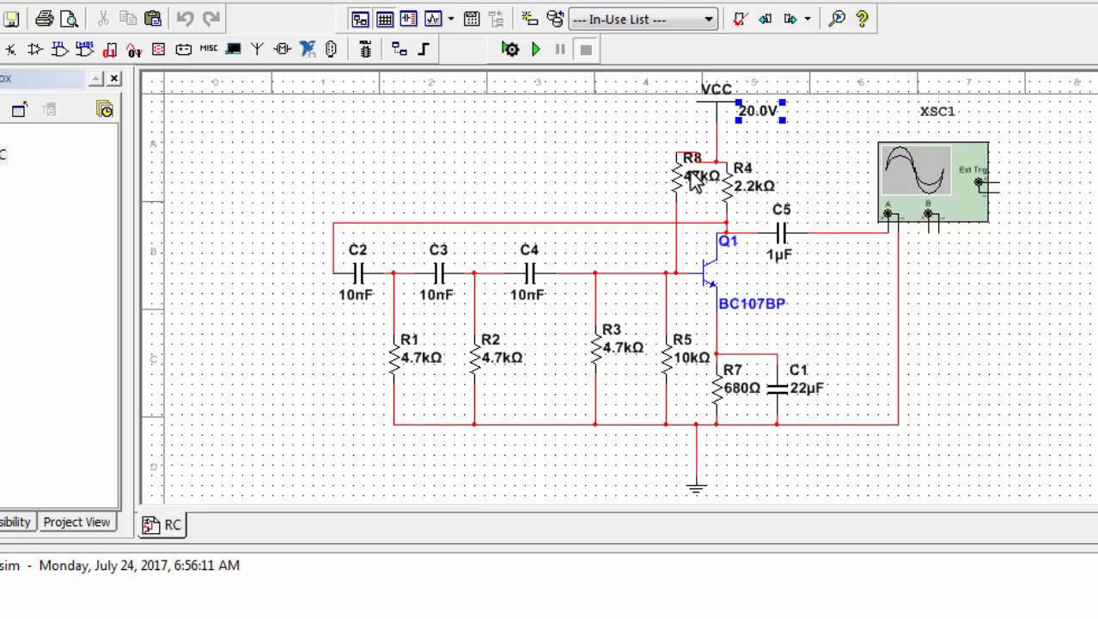
pyautogui.moveTo(718, 210)
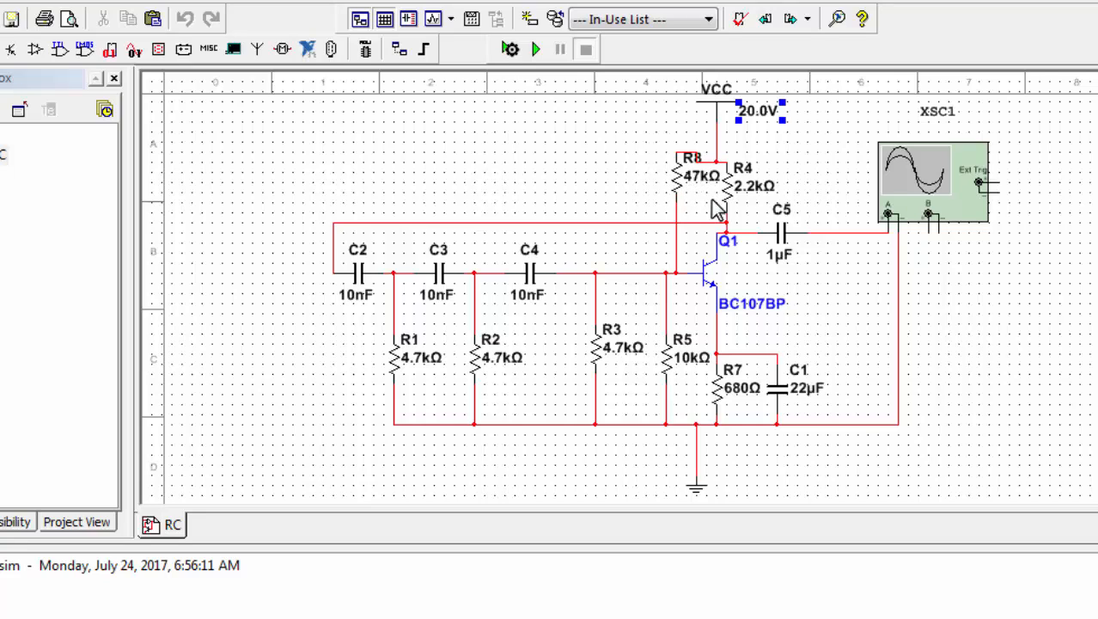
pyautogui.moveTo(679, 375)
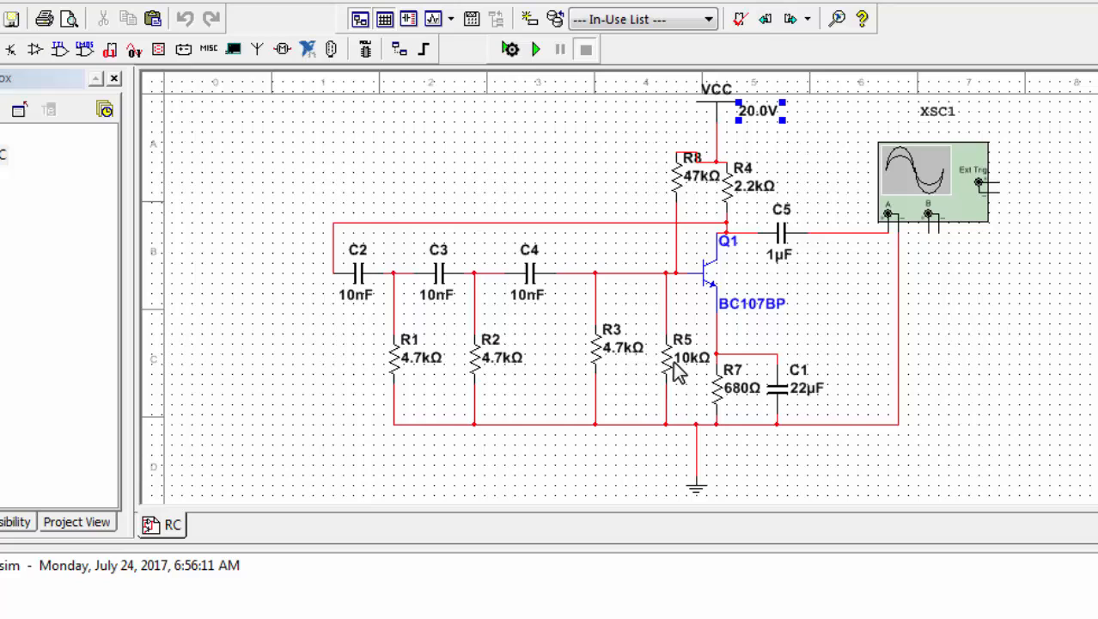
pyautogui.moveTo(713, 361)
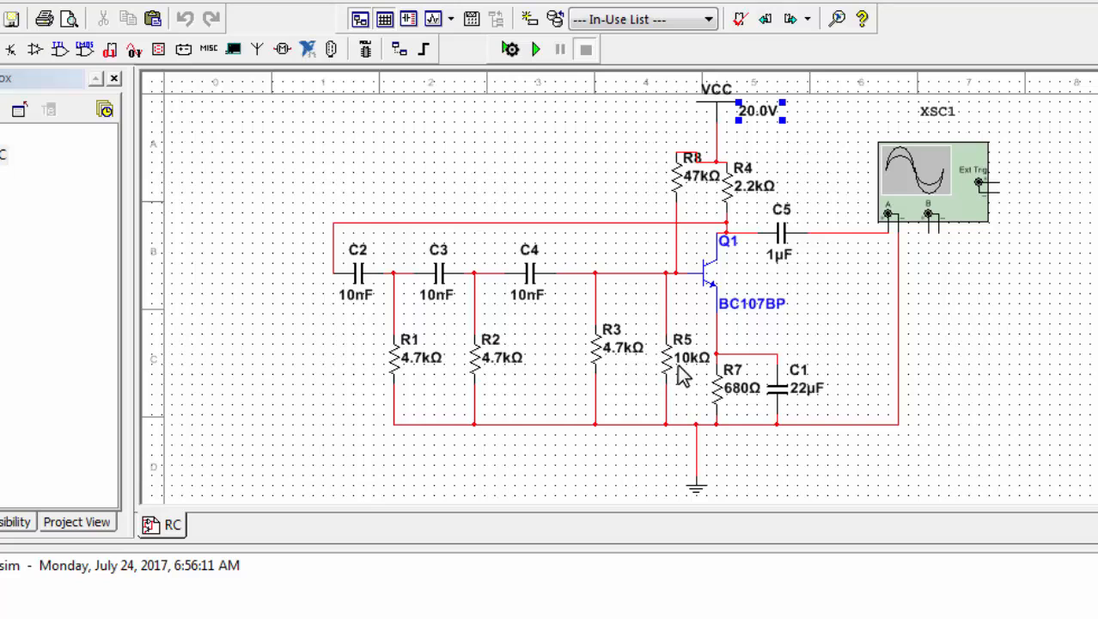
pyautogui.moveTo(644, 321)
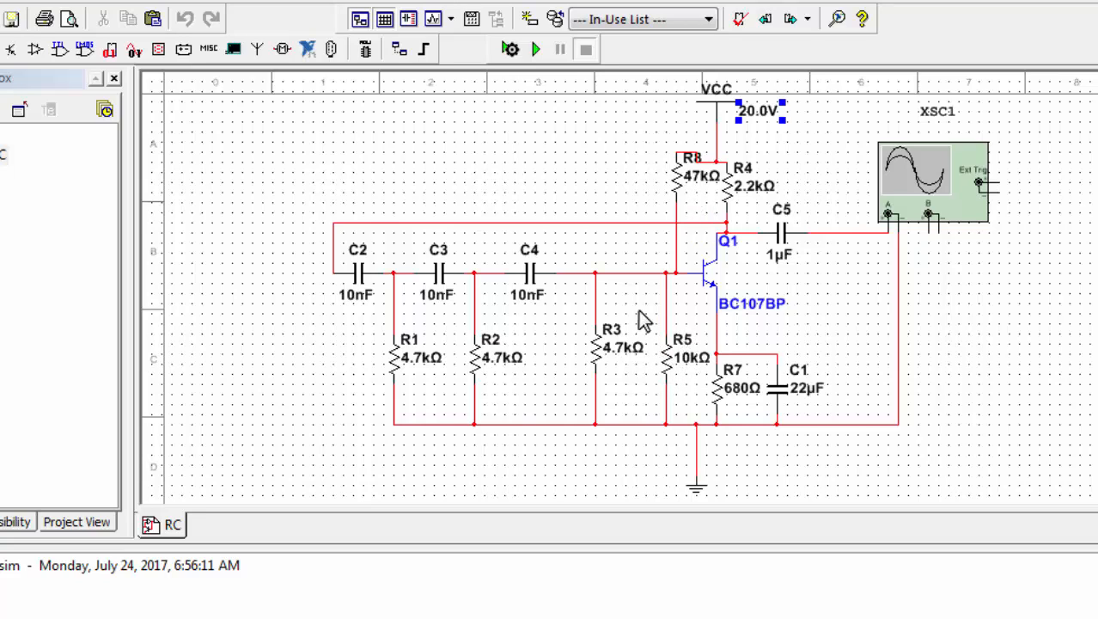
pyautogui.moveTo(705, 192)
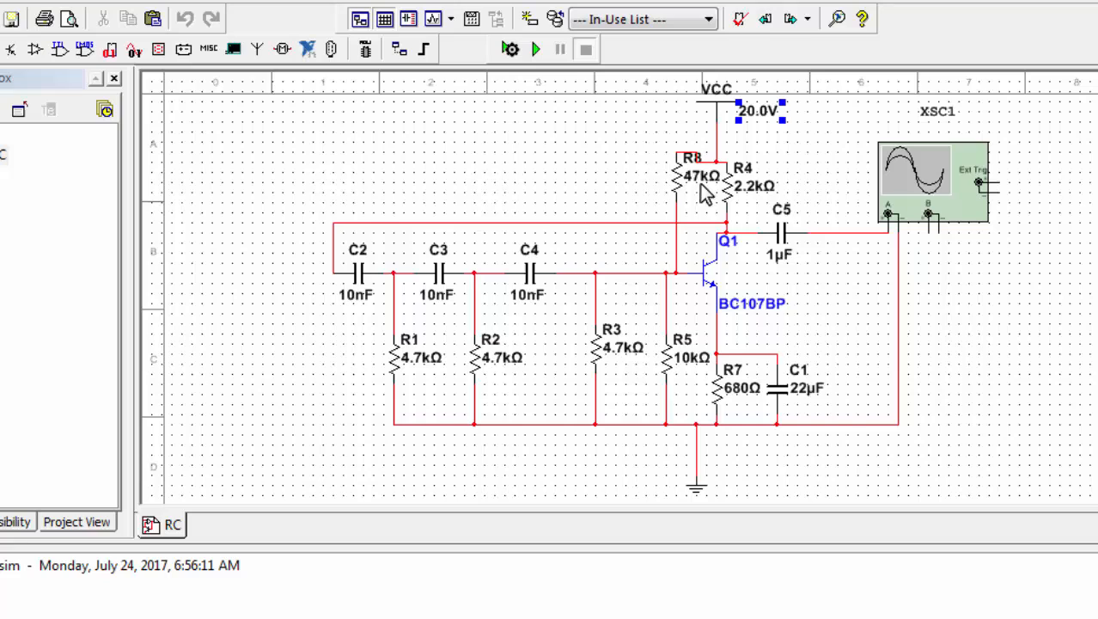
pyautogui.moveTo(705, 344)
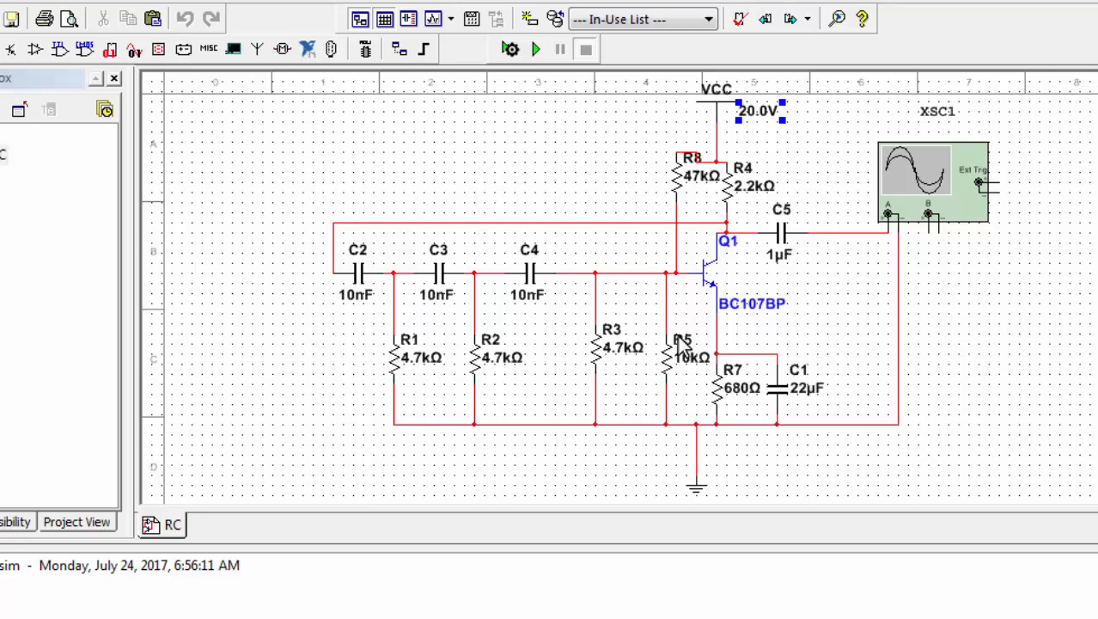
pyautogui.moveTo(688, 347)
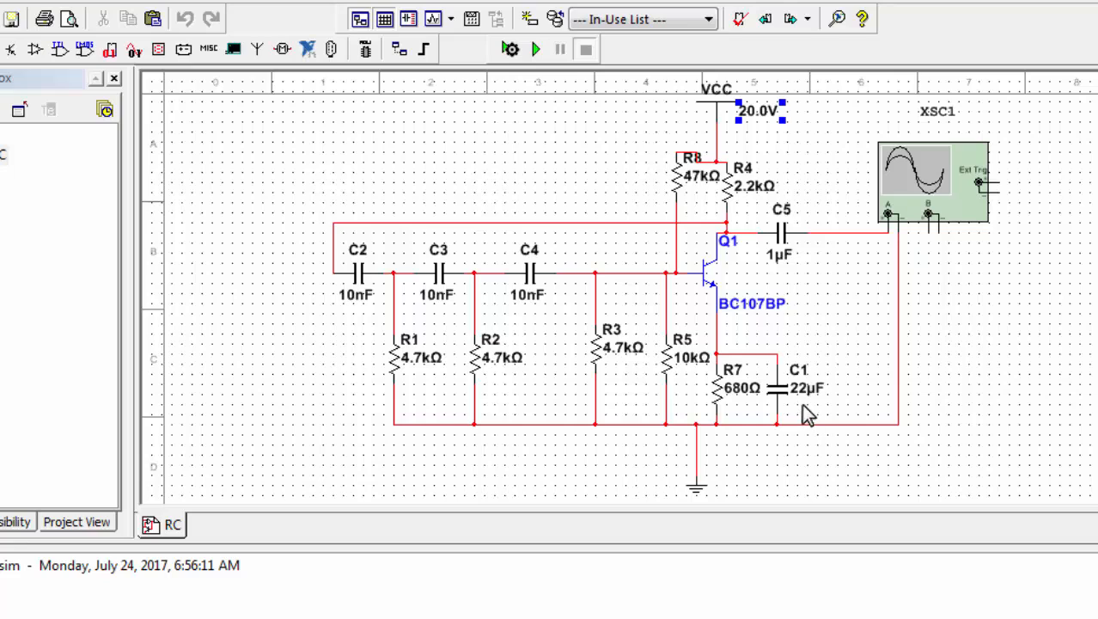
pyautogui.moveTo(748, 200)
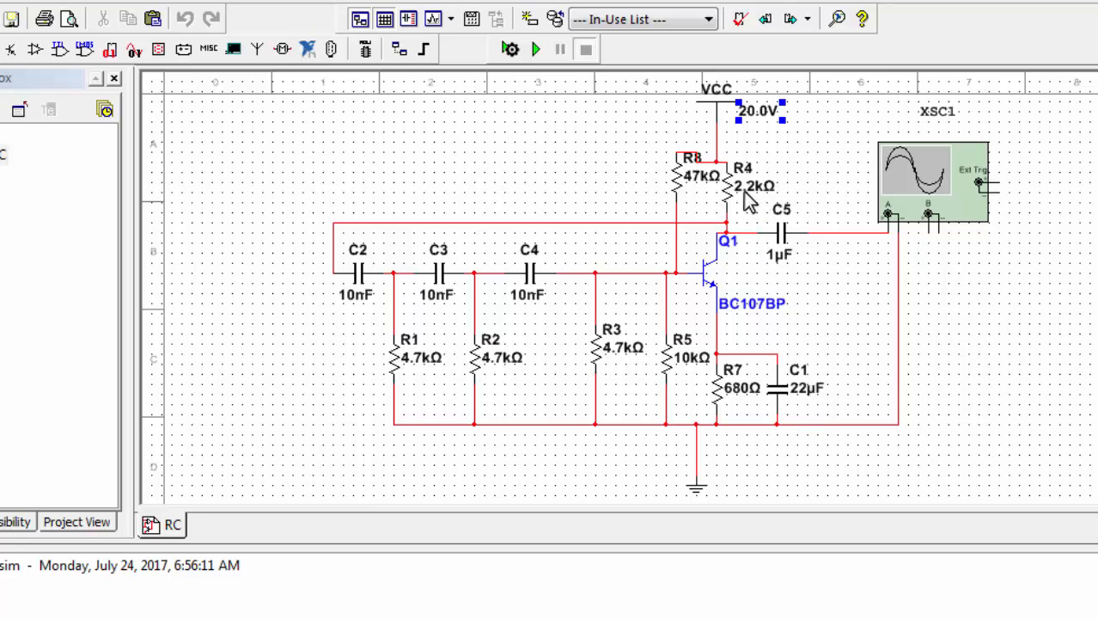
pyautogui.moveTo(811, 409)
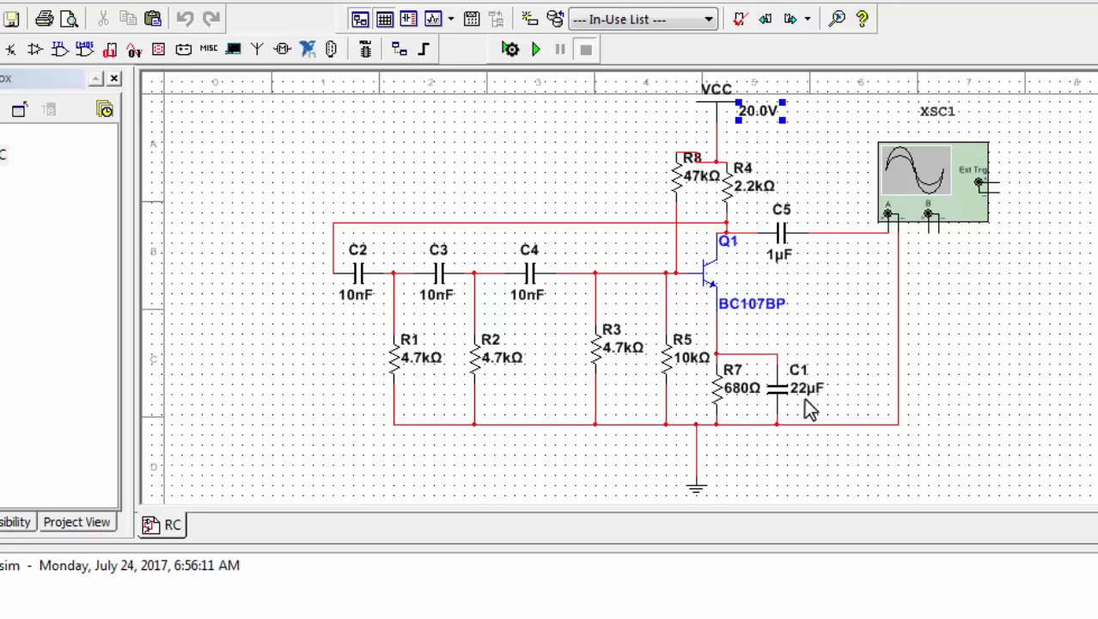
pyautogui.moveTo(704, 405)
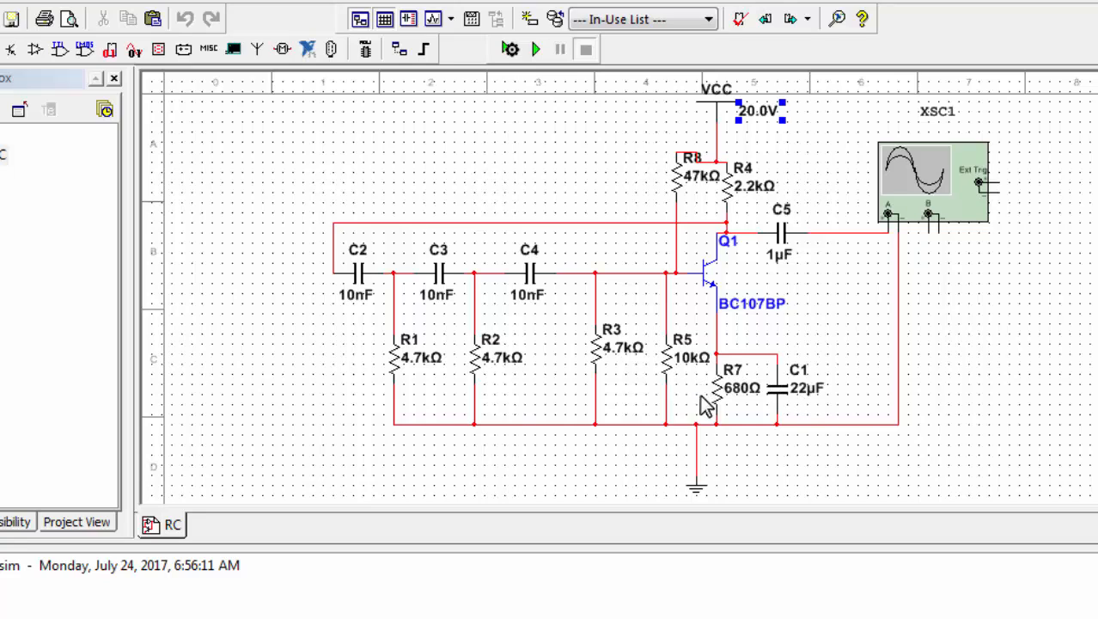
pyautogui.moveTo(746, 402)
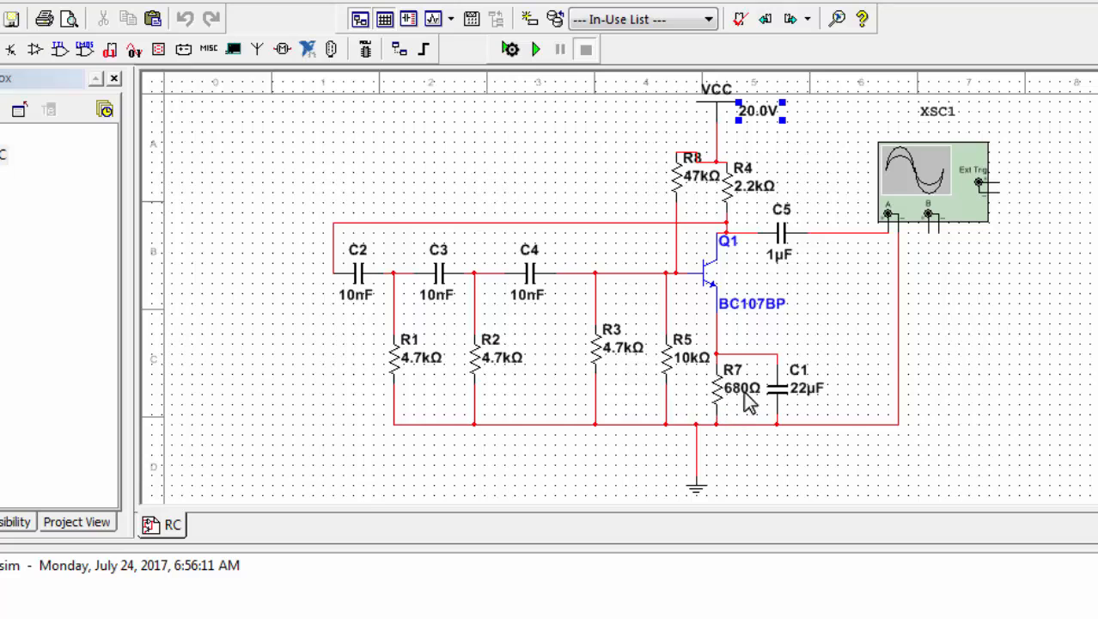
pyautogui.moveTo(898, 249)
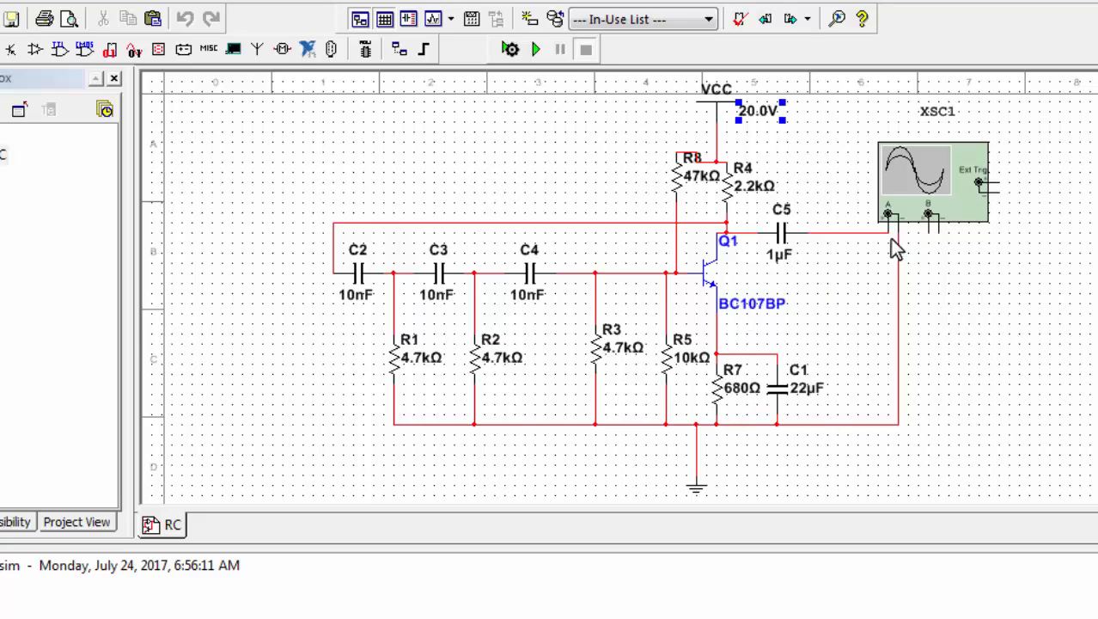
pyautogui.moveTo(1011, 165)
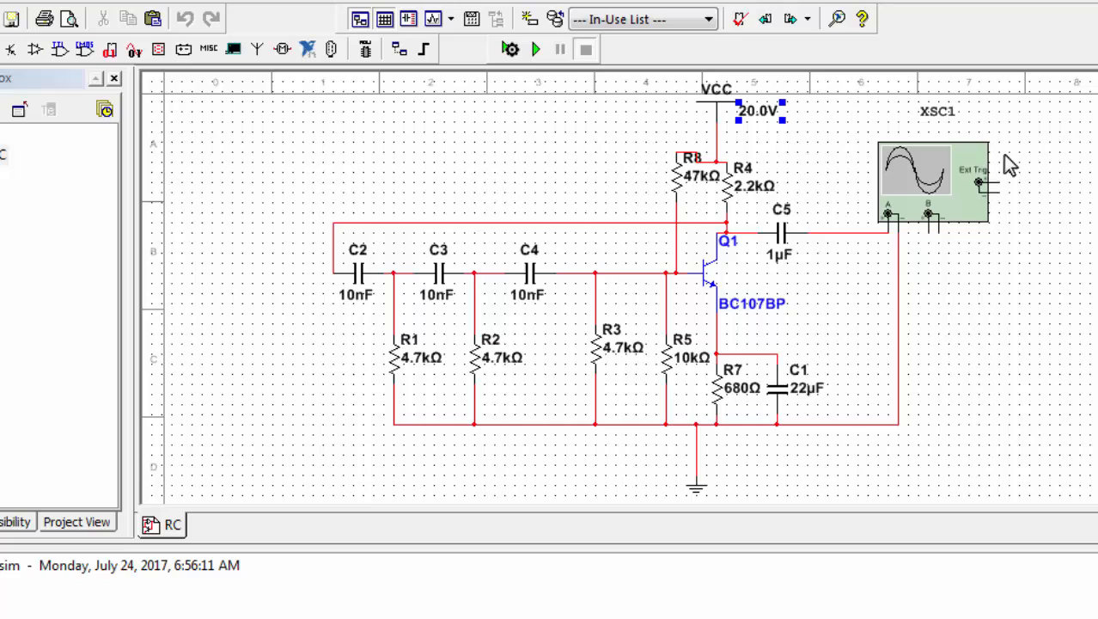
pyautogui.moveTo(685, 309)
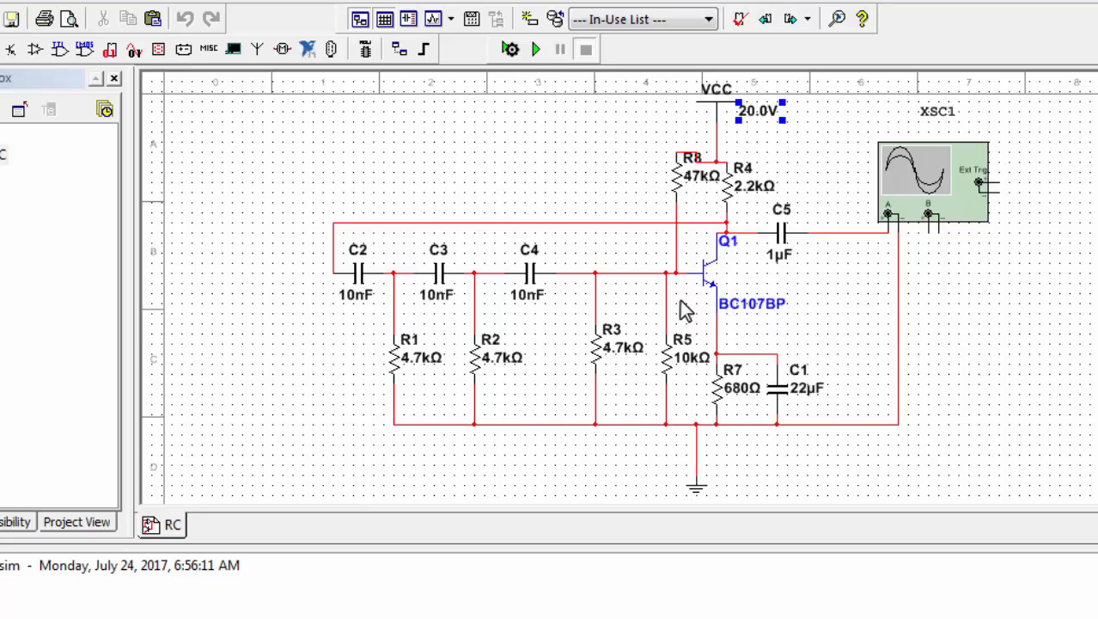
pyautogui.moveTo(674, 241)
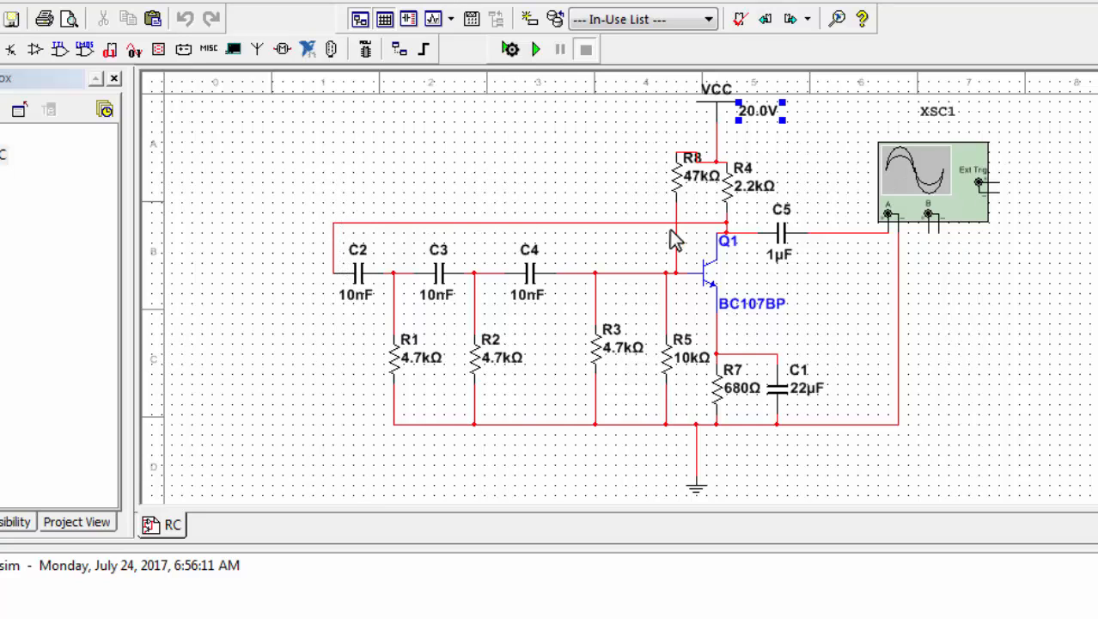
pyautogui.moveTo(438, 239)
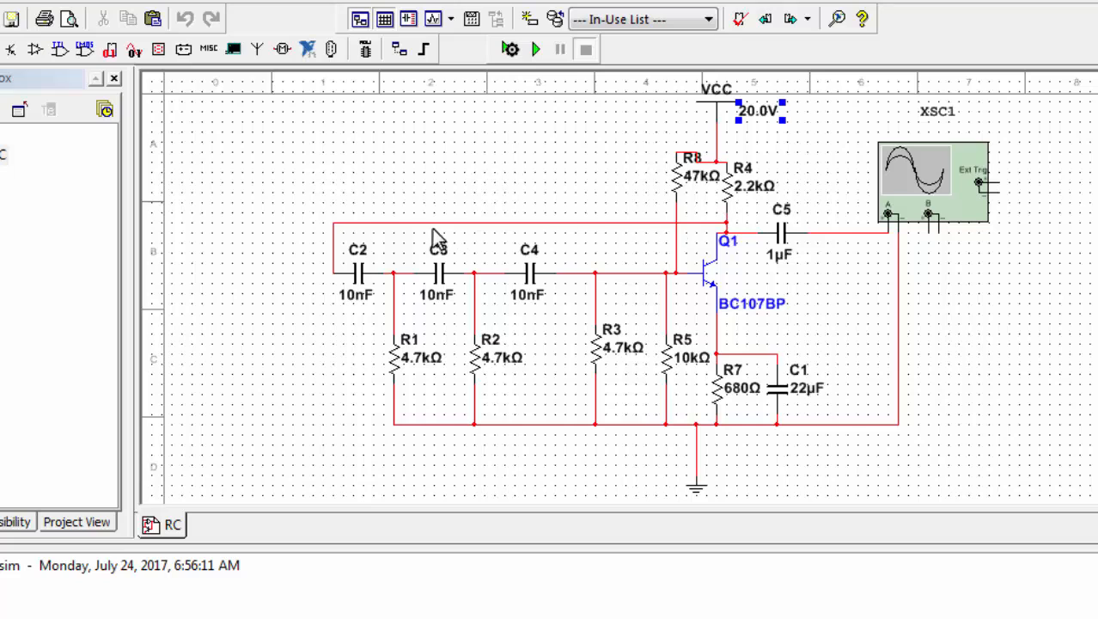
pyautogui.moveTo(547, 418)
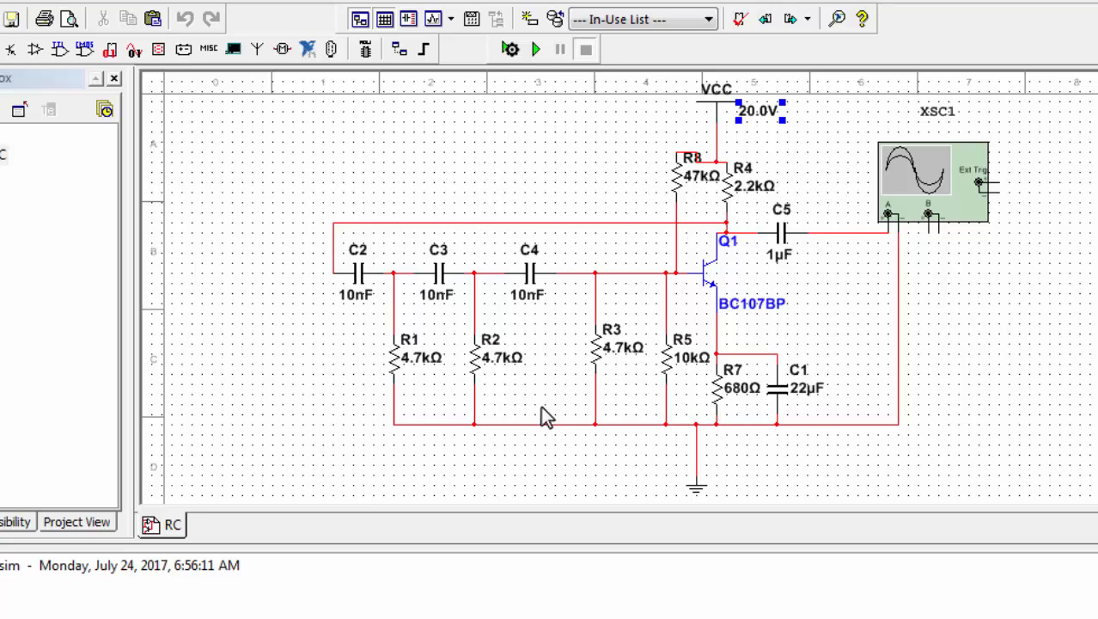
pyautogui.moveTo(932, 526)
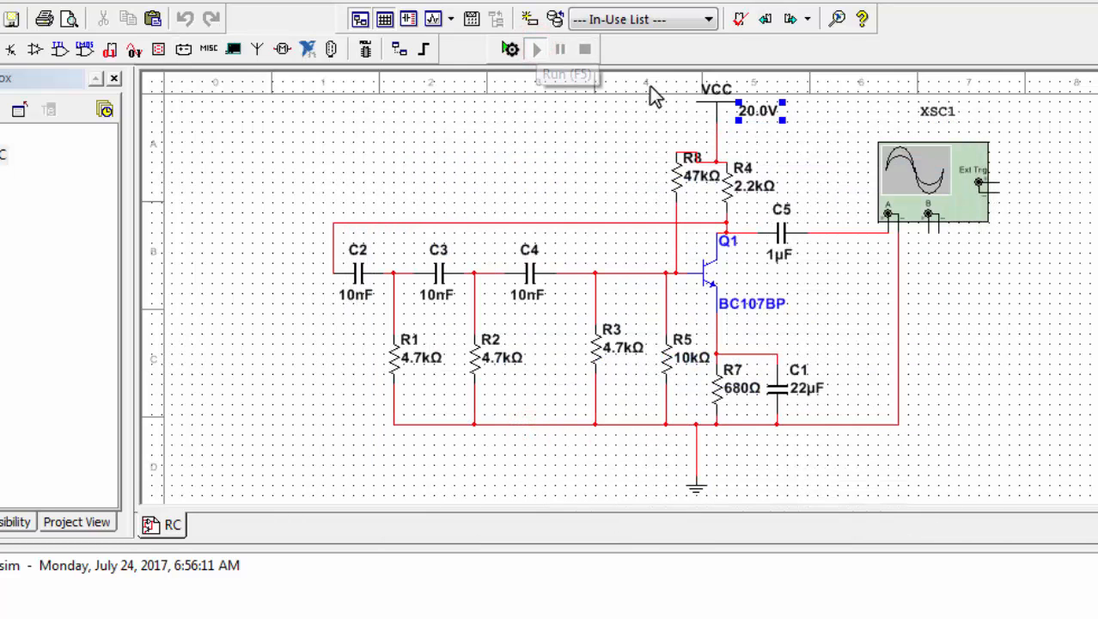
# Run the simulation (F5) and bring up oscilloscope XSC1's front panel
pyautogui.click(534, 49)
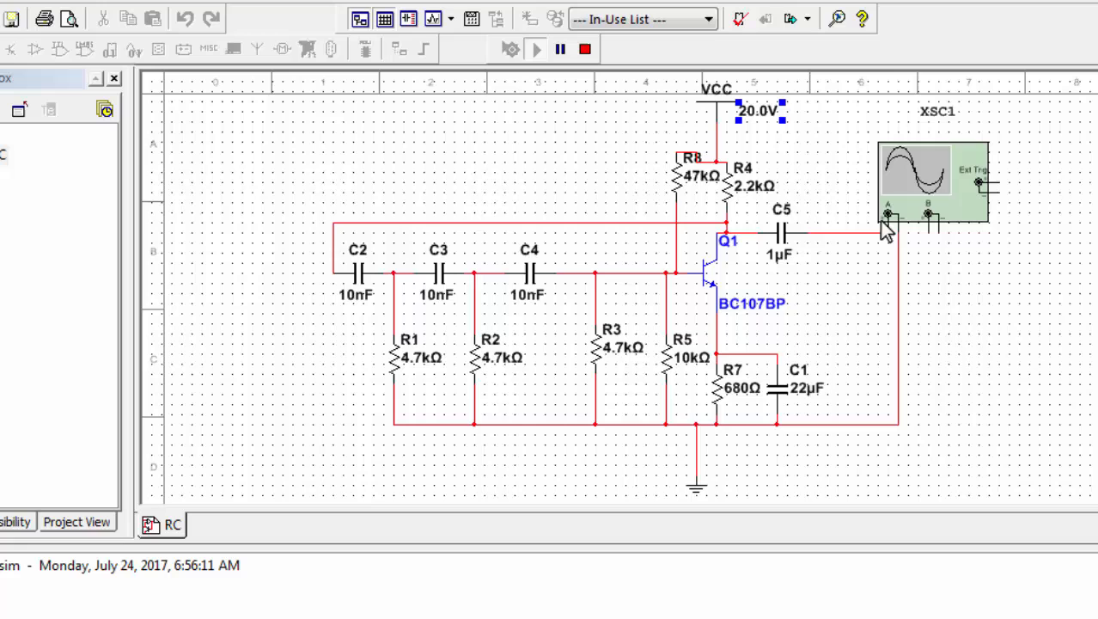
pyautogui.doubleClick(932, 181)
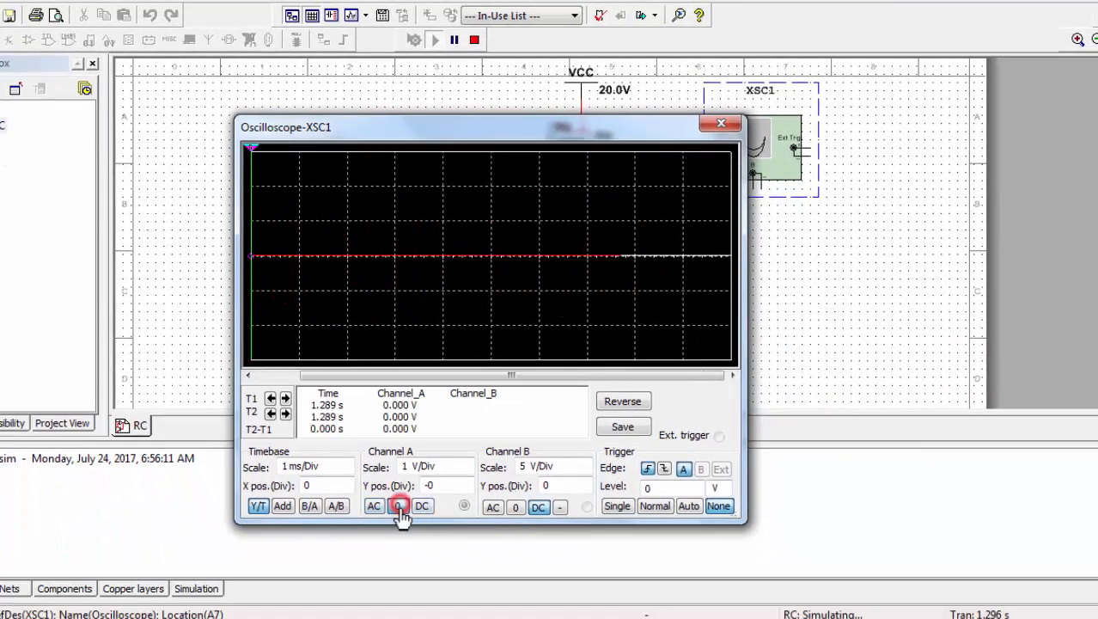
# Set channel A coupling to 0 then AC to get a sustained sine wave, and move the scope aside
pyautogui.click(397, 506)
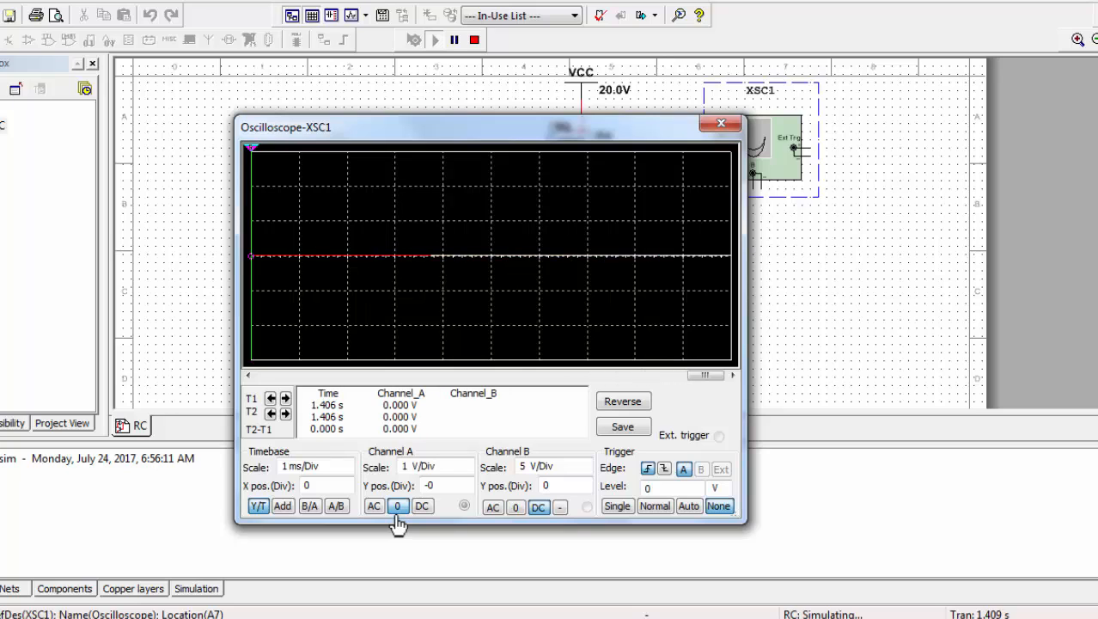
pyautogui.click(375, 505)
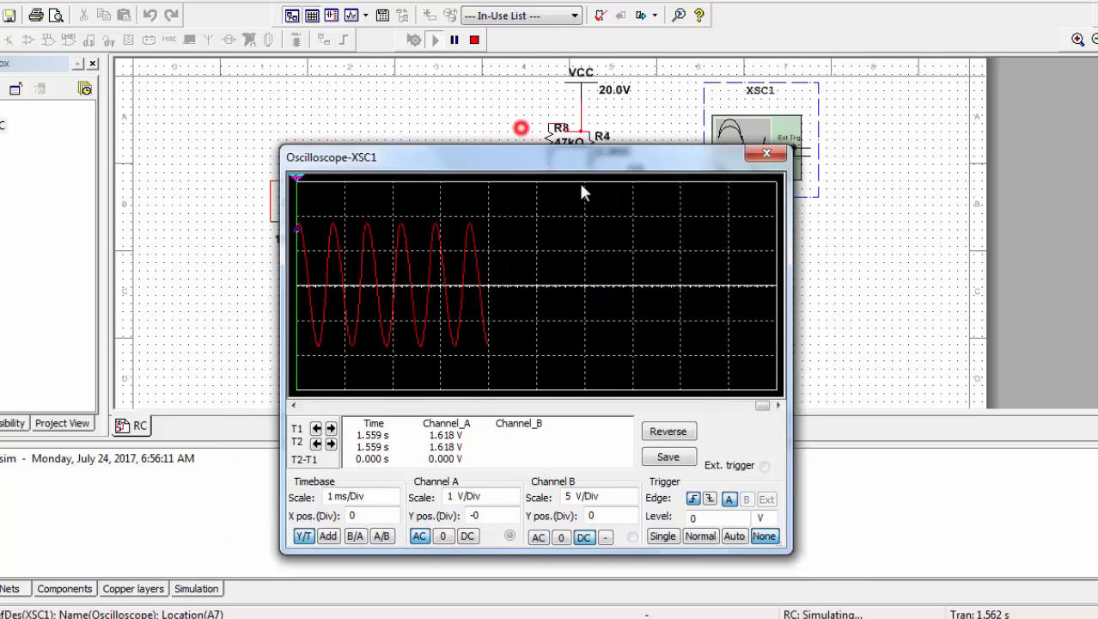
pyautogui.moveTo(331, 156); pyautogui.dragTo(774, 124)
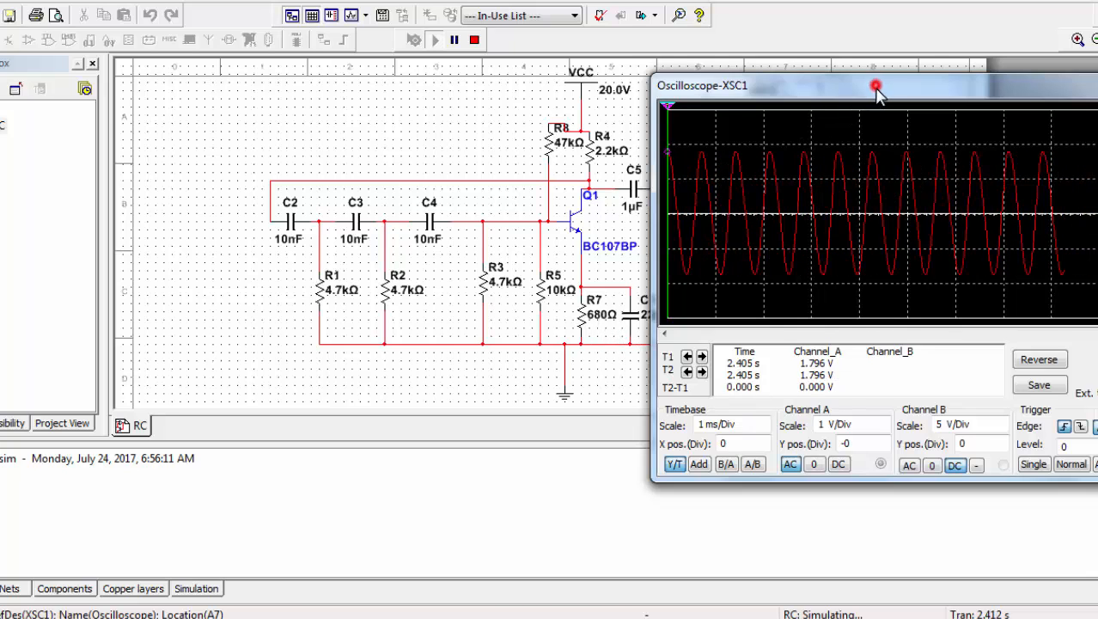
# Step channel A's scale up to 100 V/div and back down to 1 V/div
pyautogui.moveTo(877, 86); pyautogui.dragTo(592, 100)
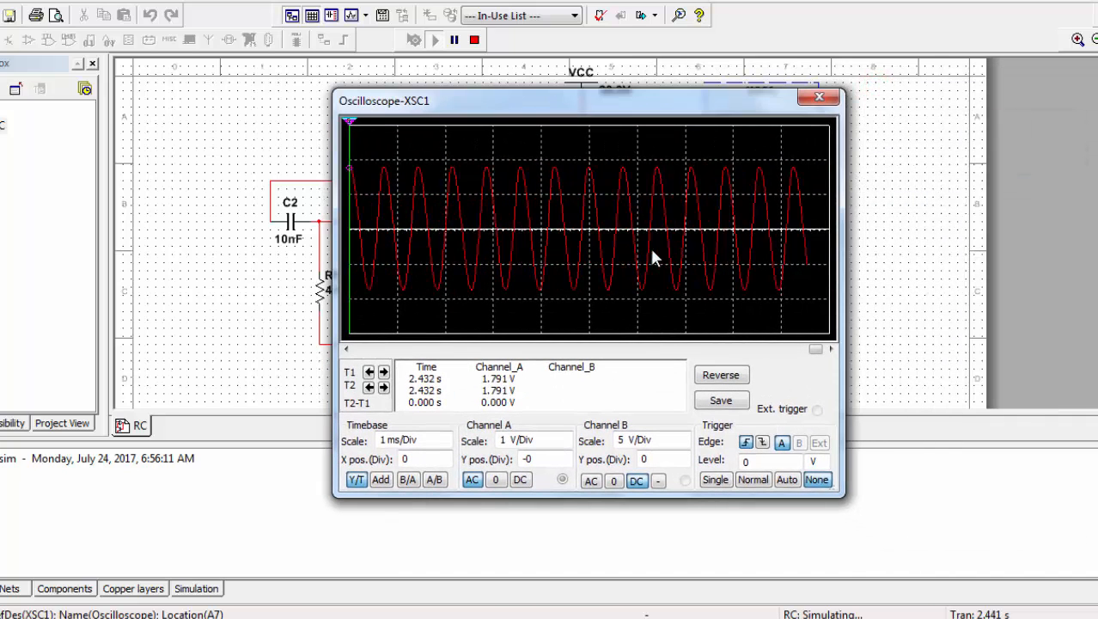
pyautogui.click(564, 440)
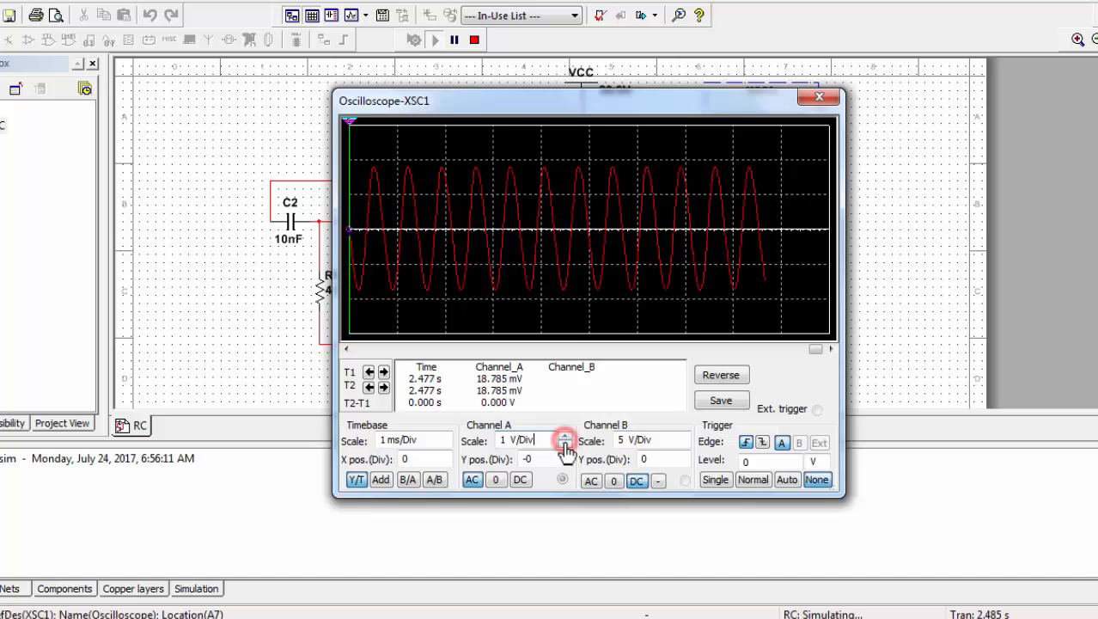
pyautogui.click(565, 444)
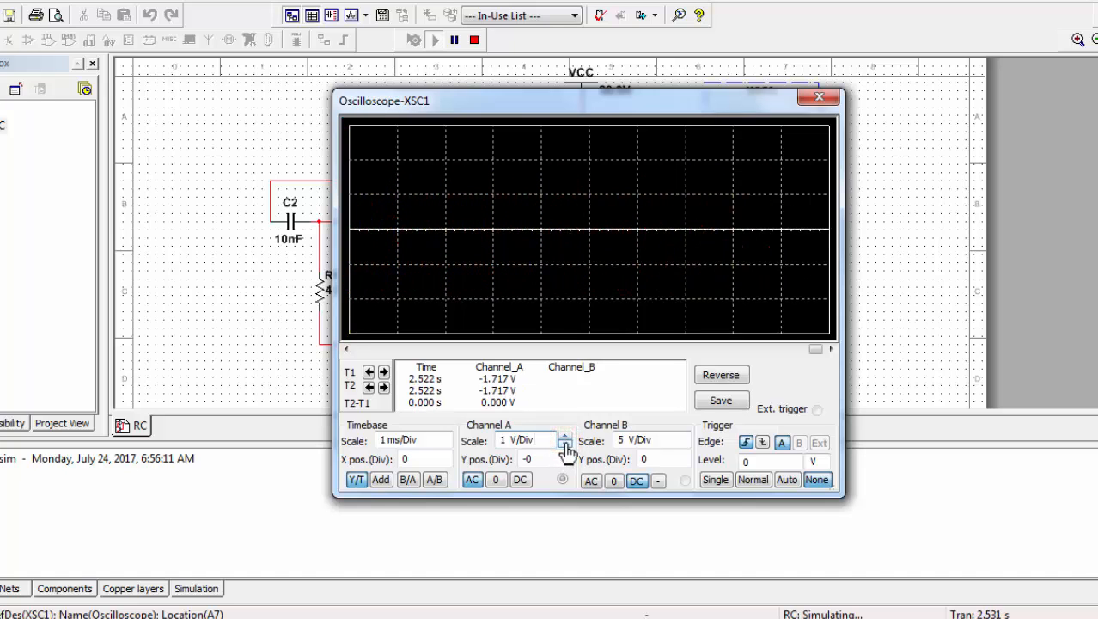
pyautogui.click(568, 437)
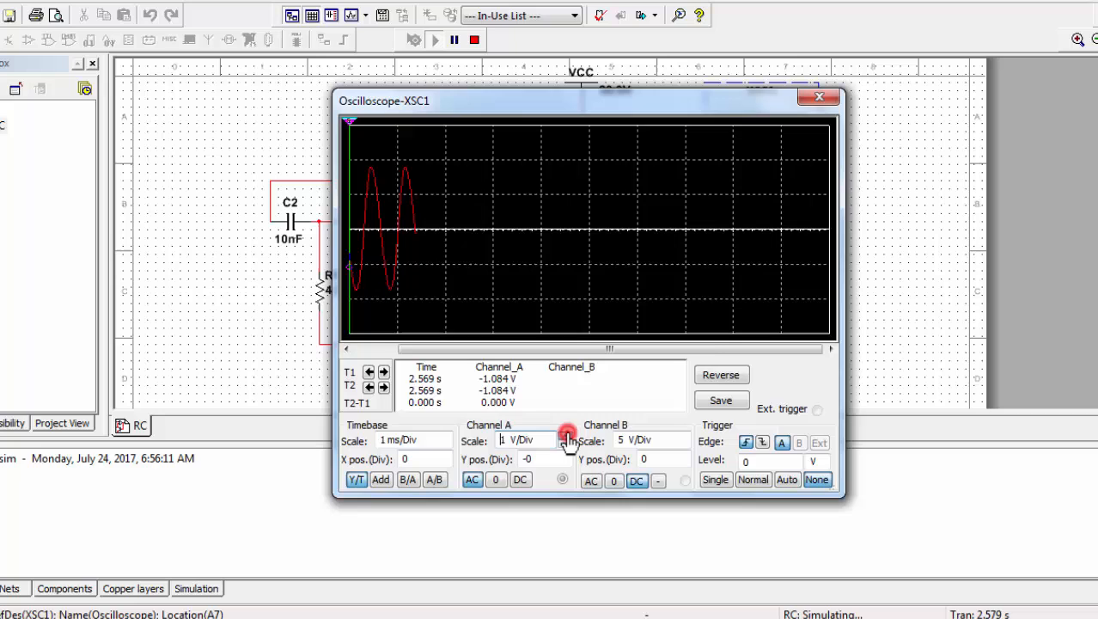
pyautogui.click(568, 437)
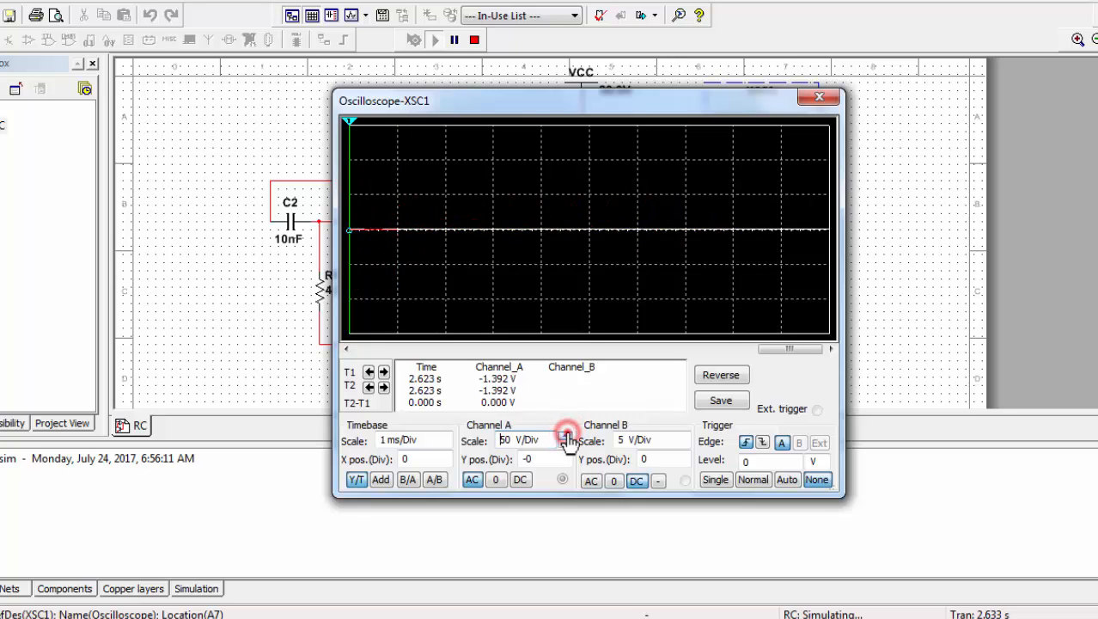
pyautogui.click(566, 437)
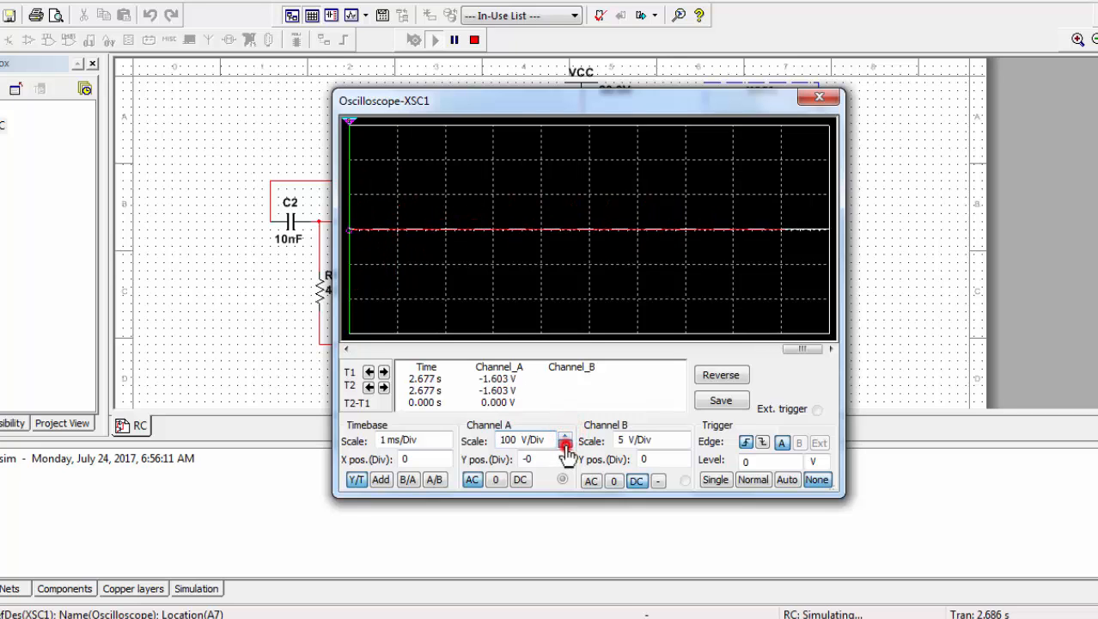
pyautogui.click(565, 446)
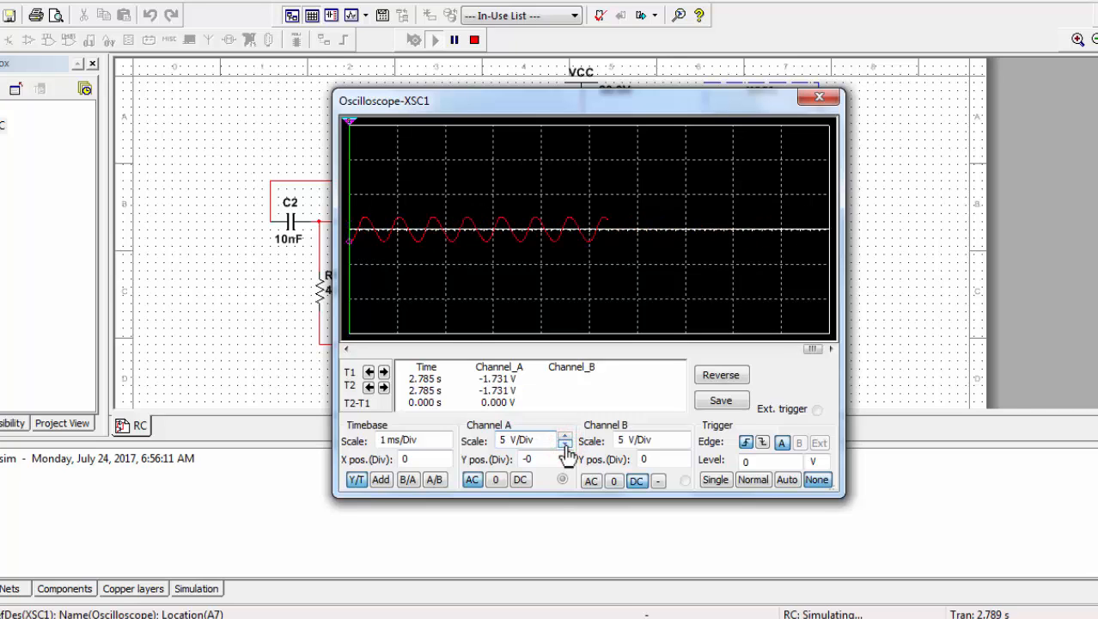
pyautogui.click(566, 446)
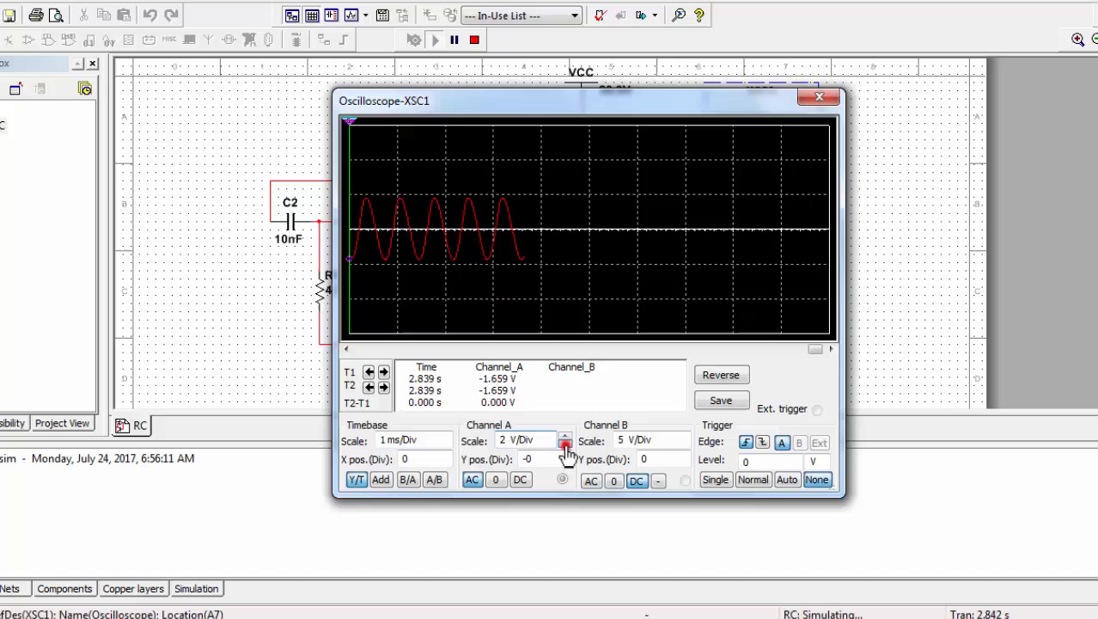
pyautogui.click(567, 445)
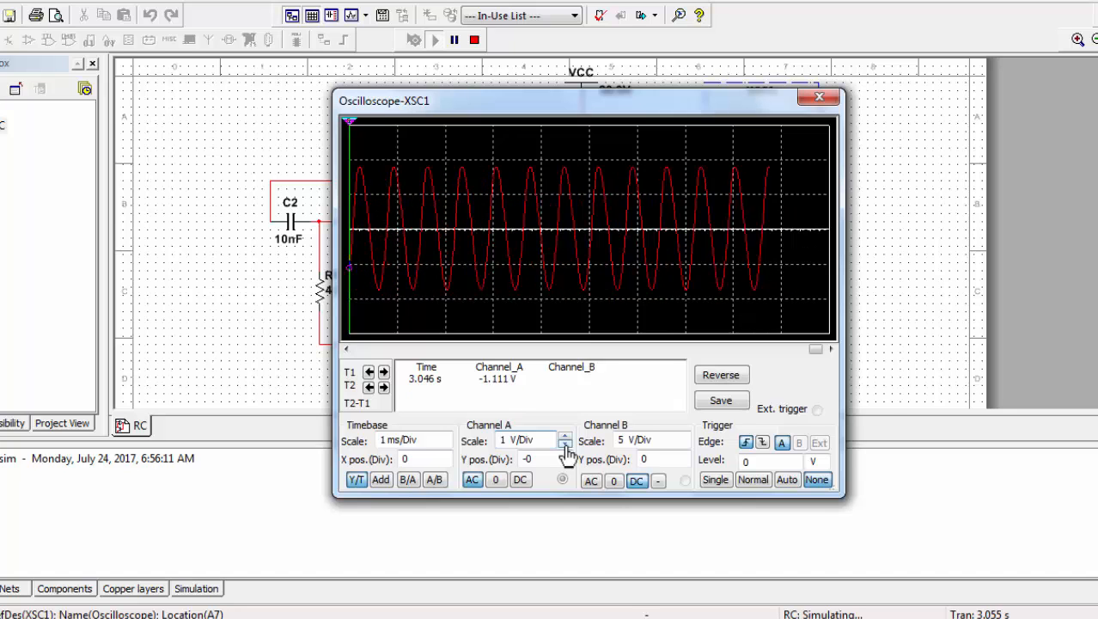
# Close the oscilloscope display, leaving the simulation running
pyautogui.click(818, 97)
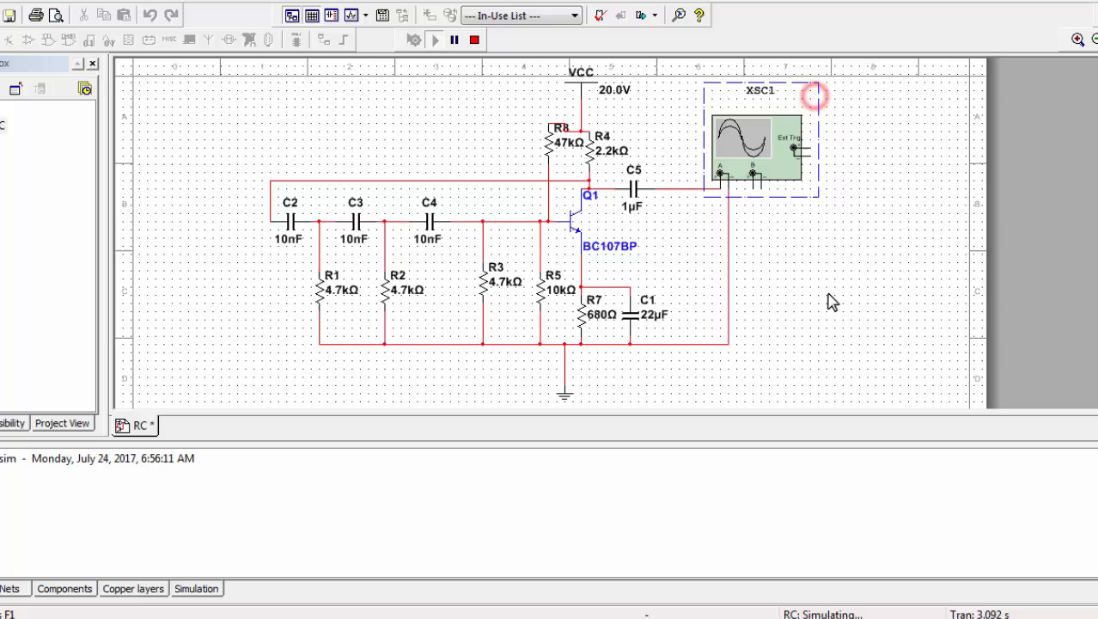